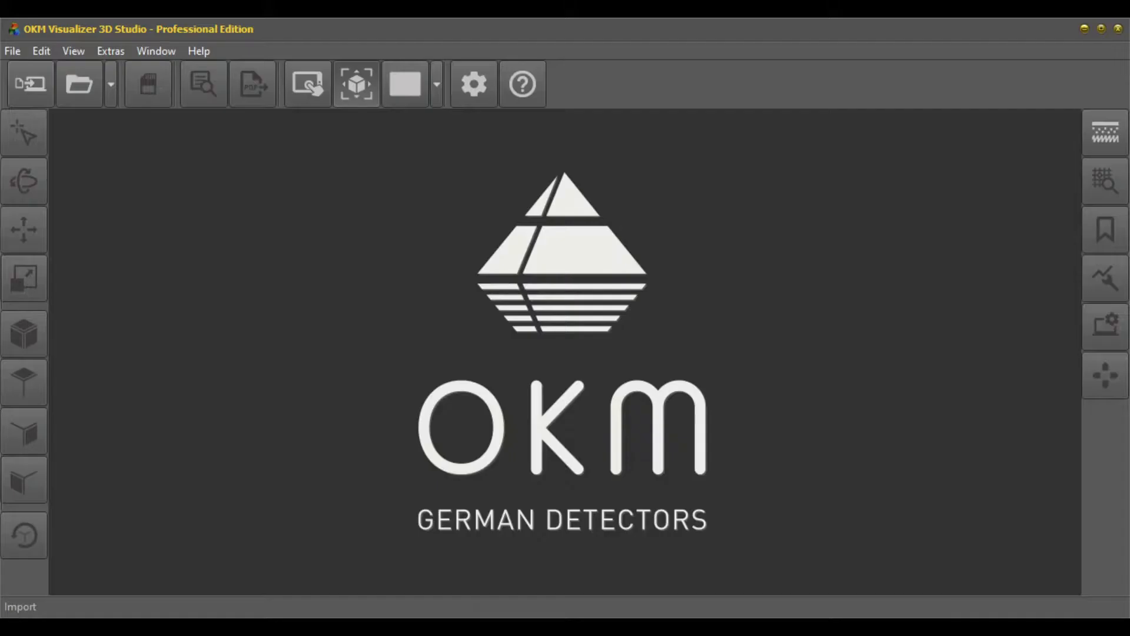
pyautogui.moveTo(24, 132)
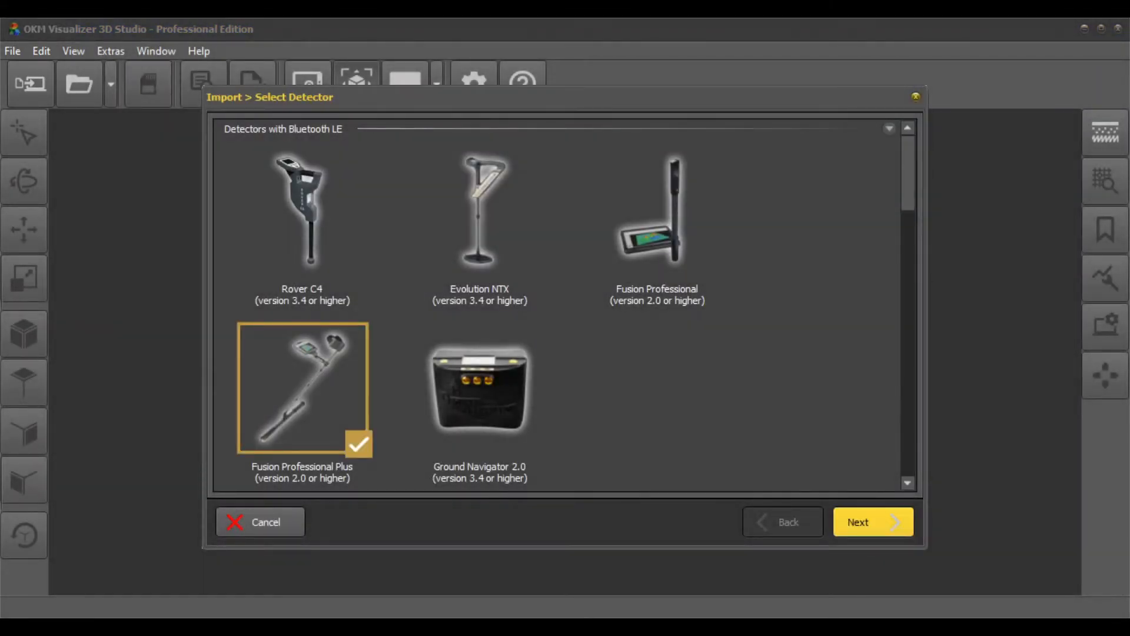
# - Confirm the detector, choose 3D Ground Scan, and select the Parallel scan pattern
pyautogui.click(872, 522)
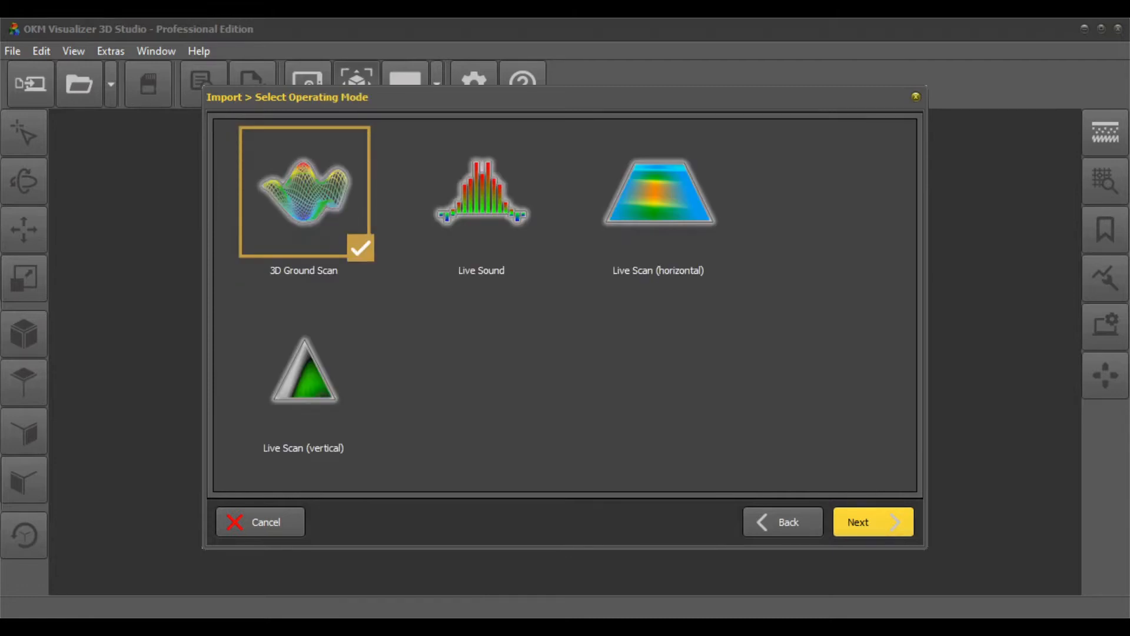
pyautogui.click(873, 521)
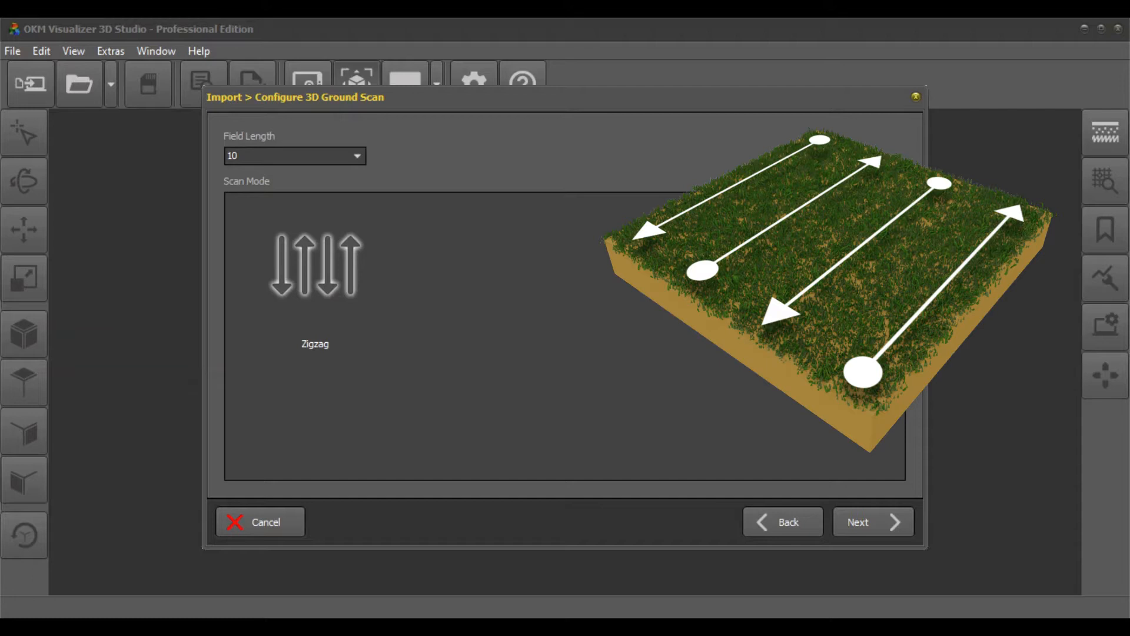
pyautogui.click(492, 263)
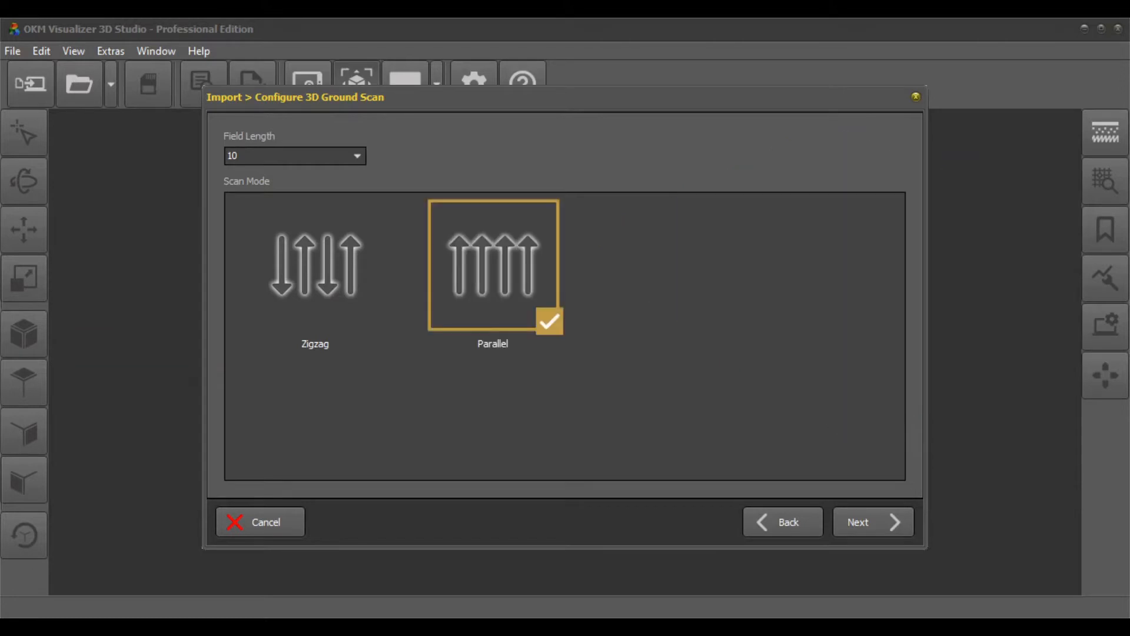
pyautogui.click(492, 263)
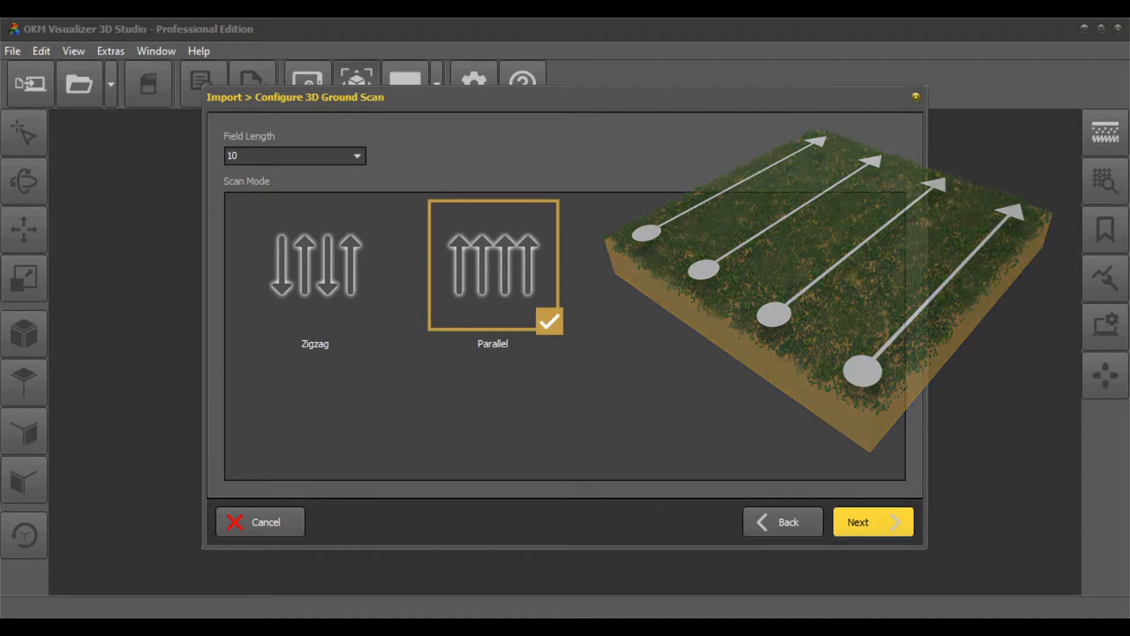
pyautogui.click(872, 521)
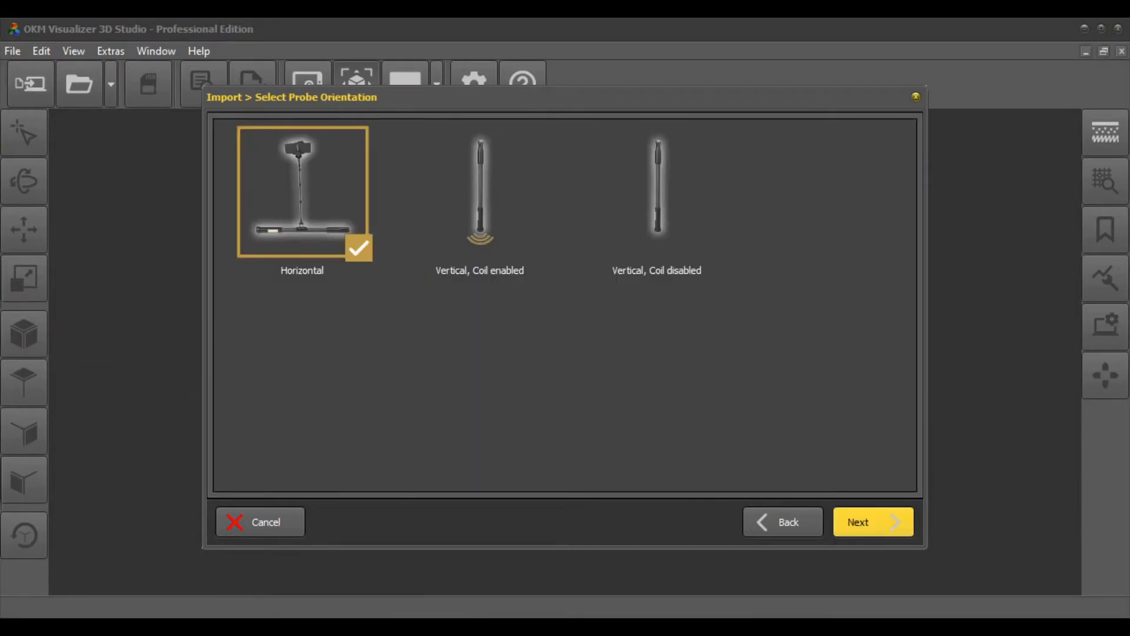
# - Accept Horizontal probe orientation and the default 6 m by 5 m project characteristics
pyautogui.click(872, 521)
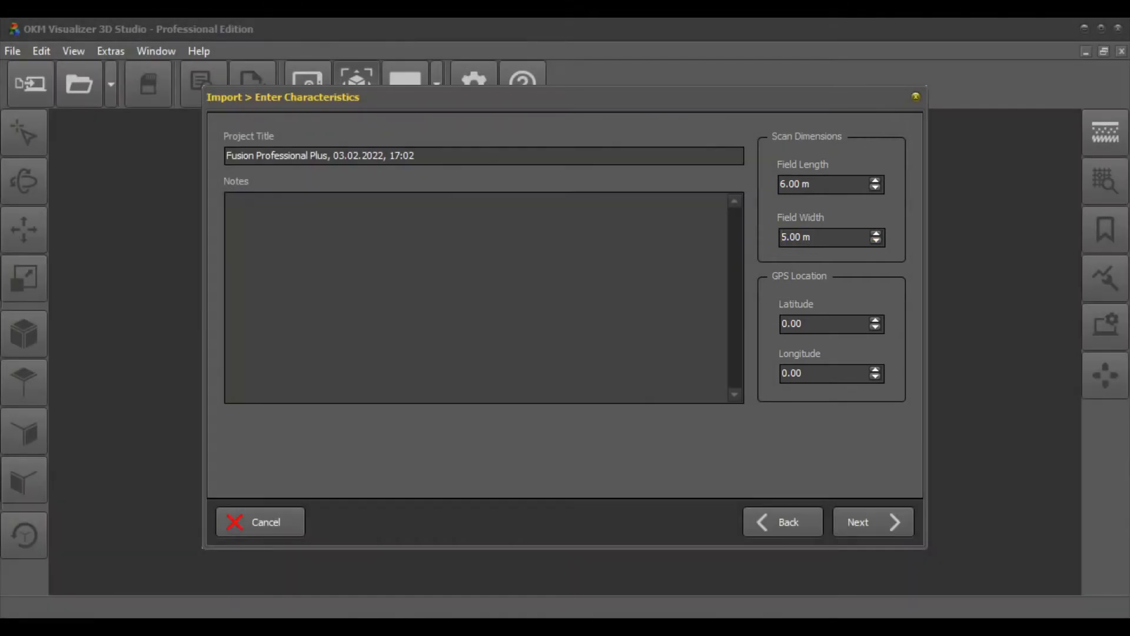
pyautogui.click(872, 522)
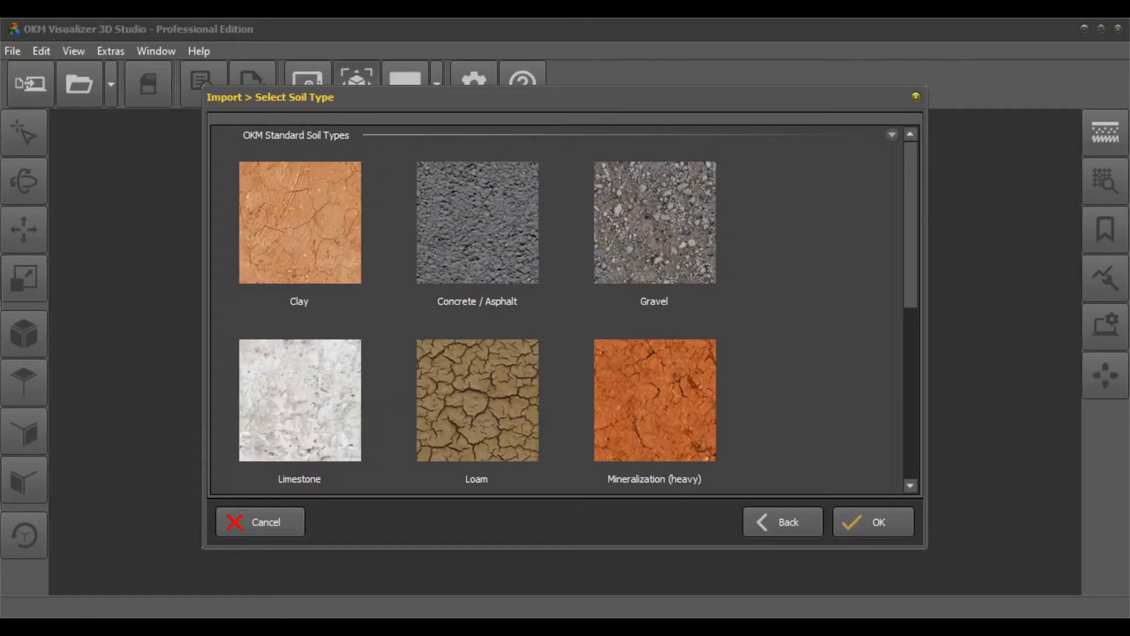
# - Pick Standard / Unknown from the soil types list and finish the import
pyautogui.scroll(-3)
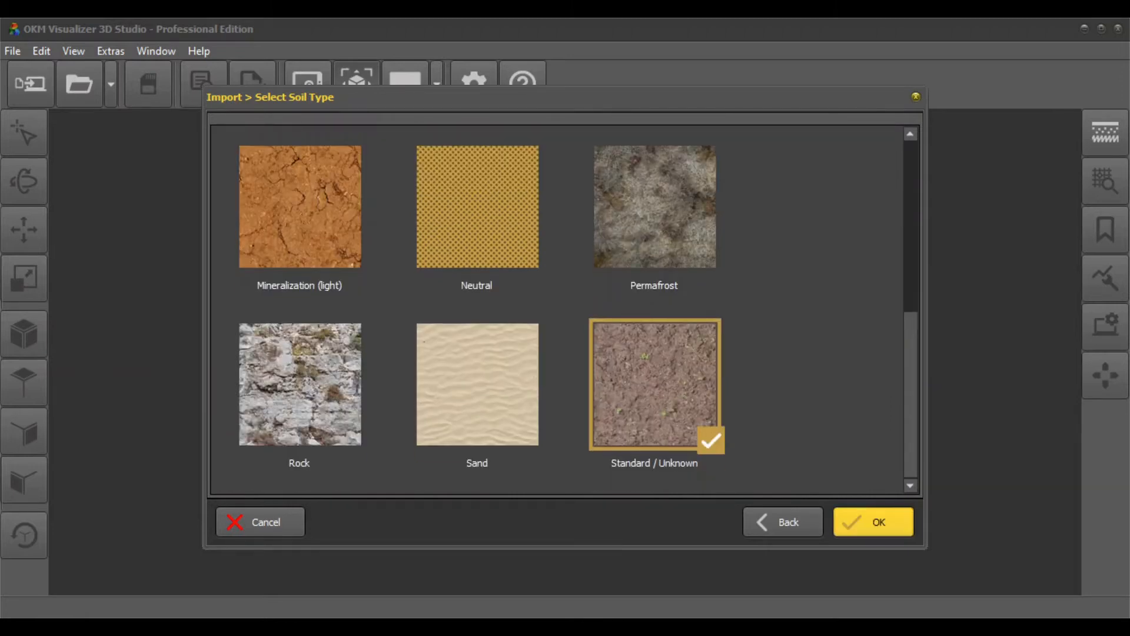
pyautogui.click(872, 521)
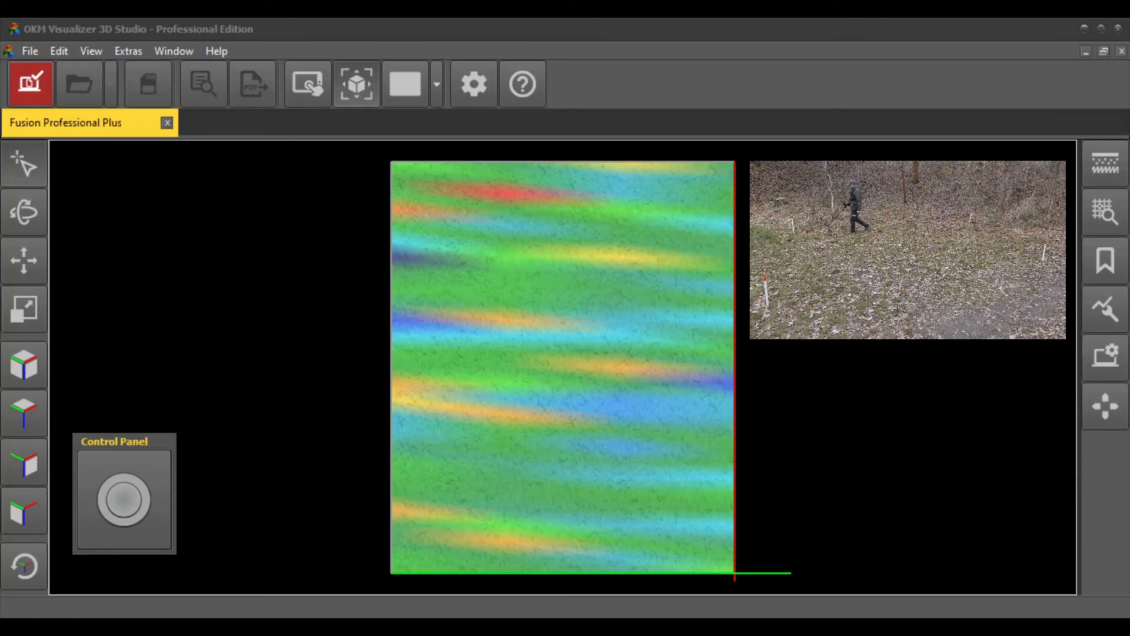
# - Record successive scan lines across the field from the Control Panel
pyautogui.click(122, 498)
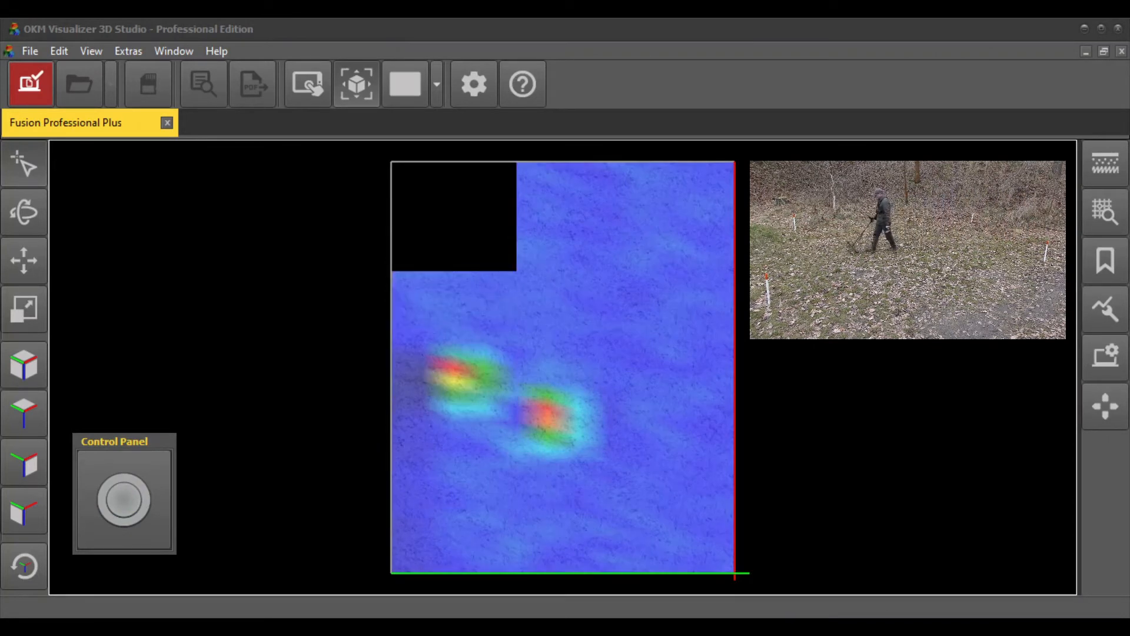
pyautogui.click(123, 500)
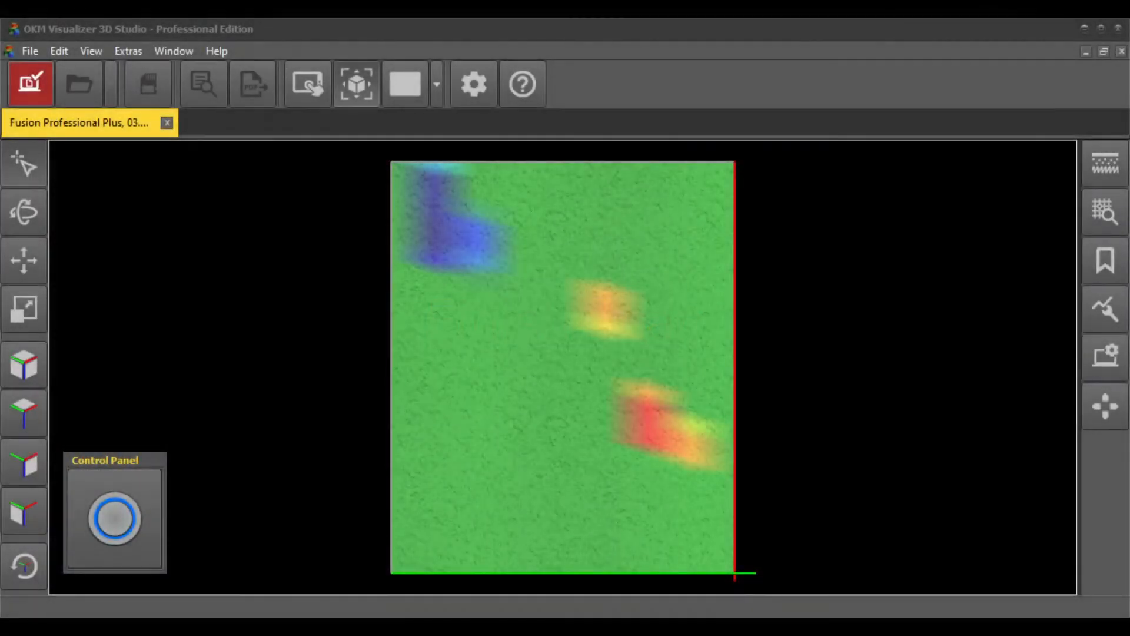
# - Stop the scan session and switch to the side view to show anomaly depth
pyautogui.click(30, 83)
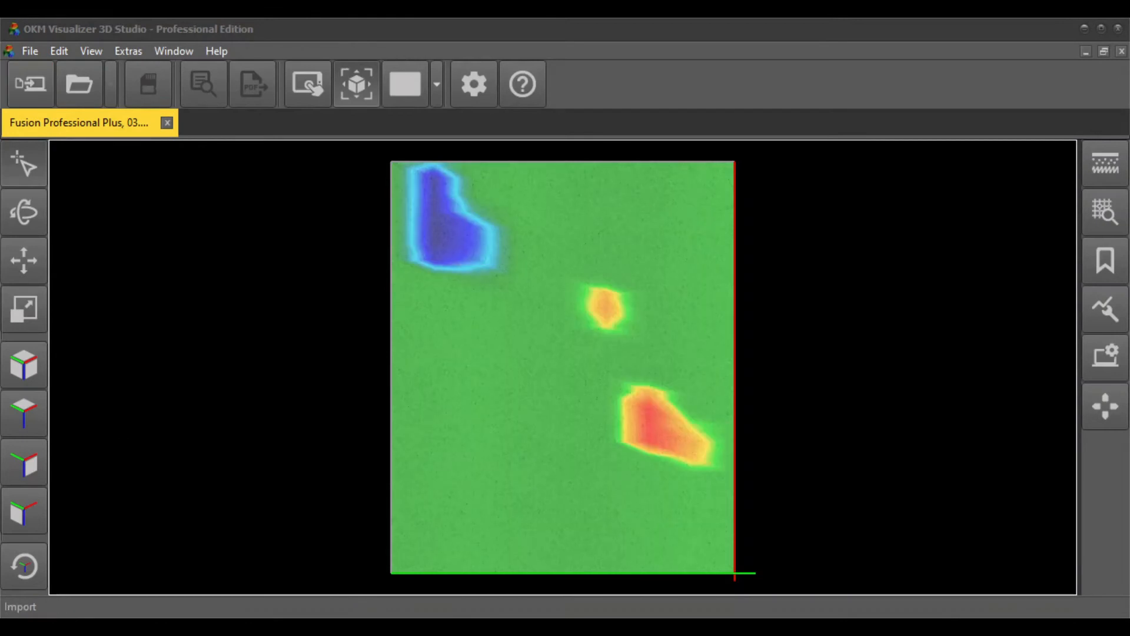
pyautogui.click(356, 83)
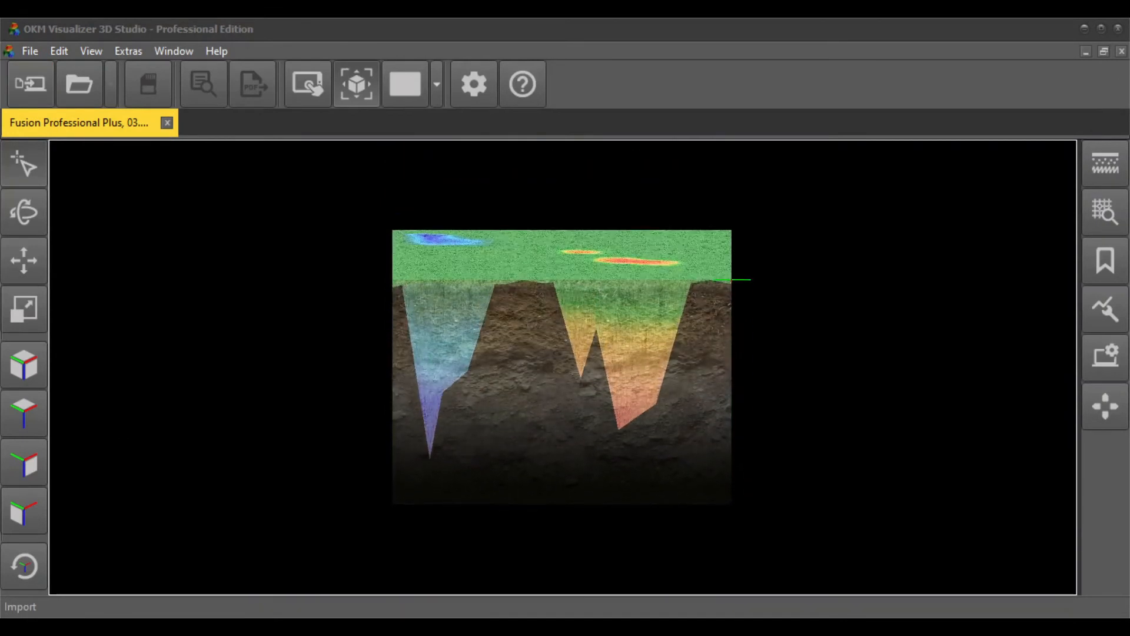